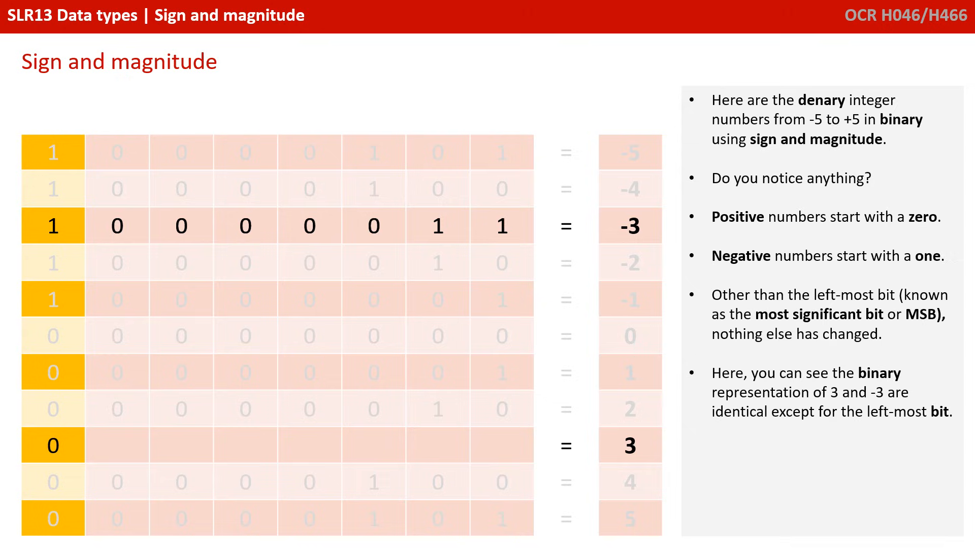
Step: Advance to the slide showing the full -5 to +5 table with the MSB labelled as a sign bit
{"action": "key", "text": "Right"}
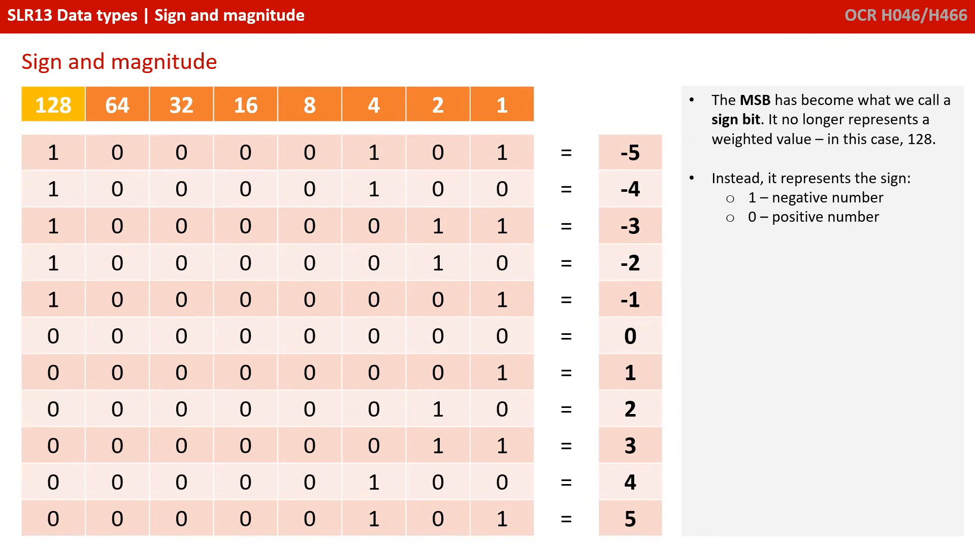